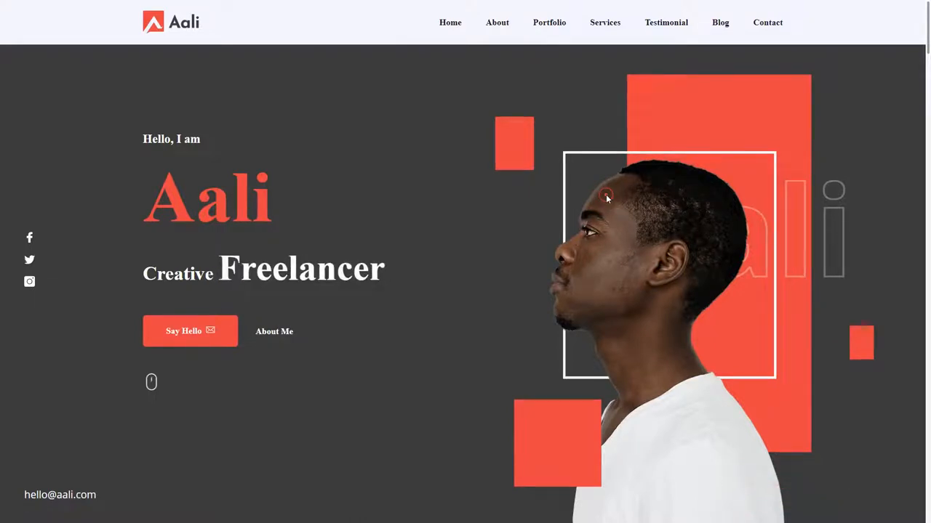
{"action": "scroll", "scroll_direction": "down", "scroll_amount": 3}
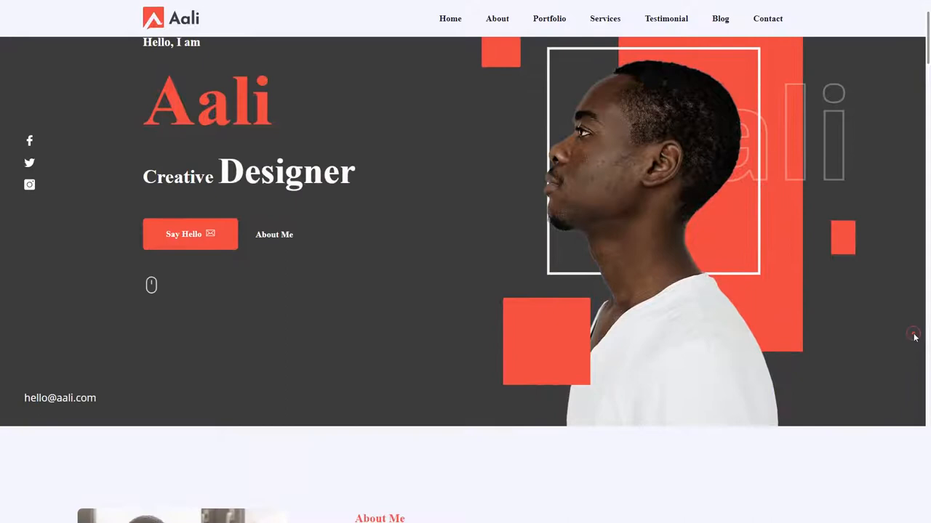
{"action": "scroll", "scroll_direction": "down", "scroll_amount": 3}
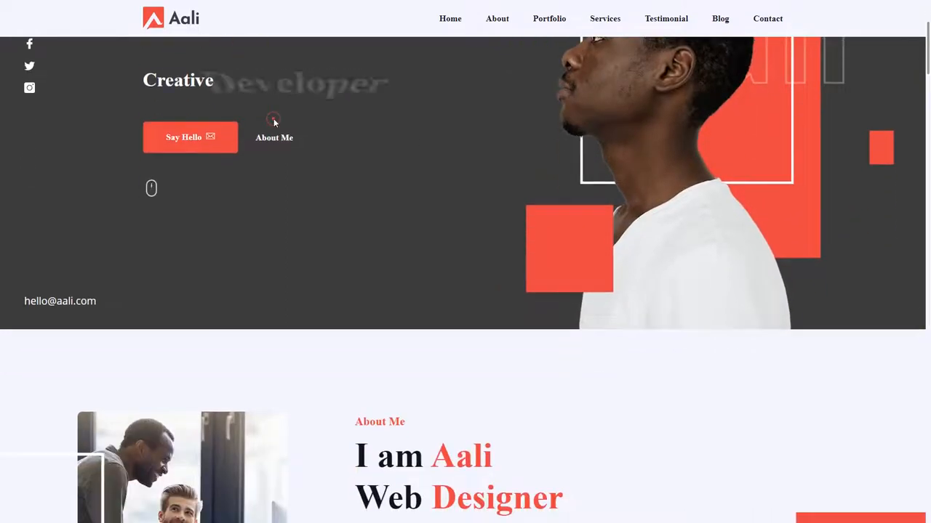
{"action": "scroll", "scroll_direction": "down", "scroll_amount": 3}
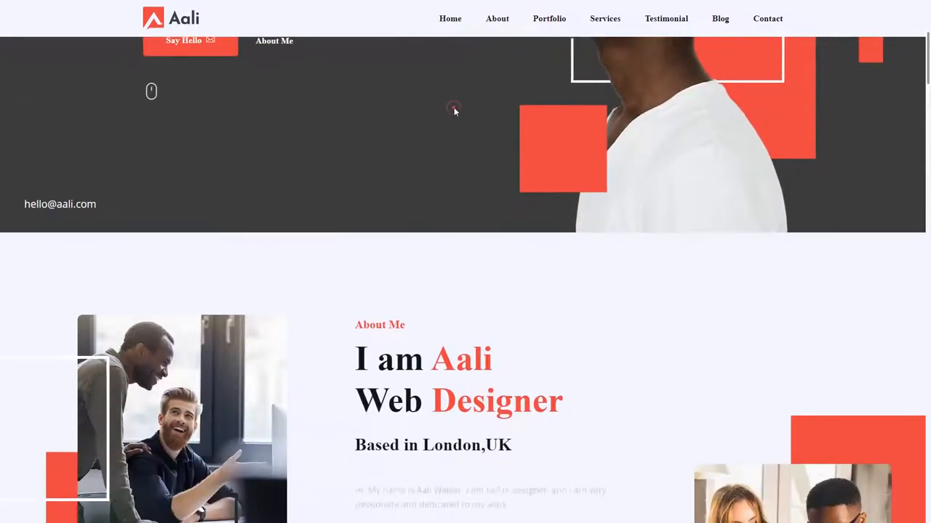
{"action": "scroll", "scroll_direction": "down", "scroll_amount": 3}
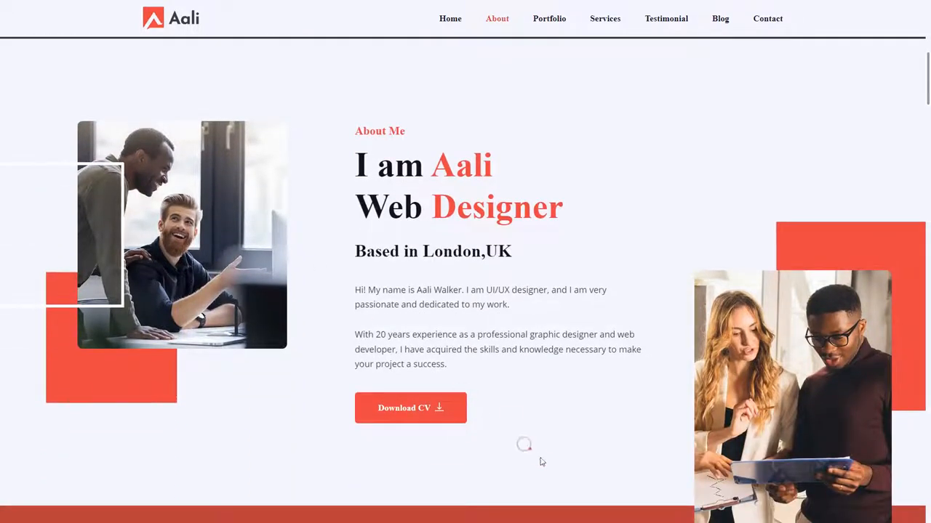
{"action": "scroll", "scroll_direction": "down", "scroll_amount": 3}
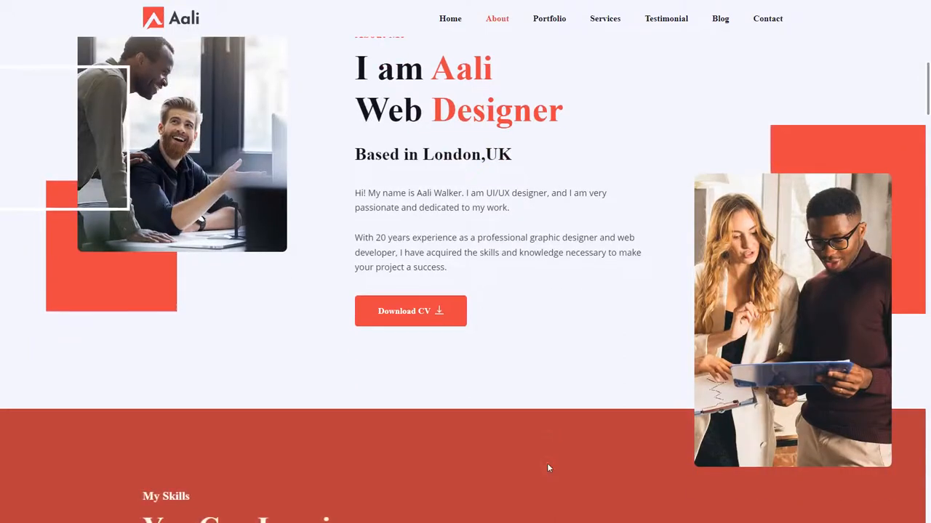
{"action": "scroll", "scroll_direction": "down", "scroll_amount": 3}
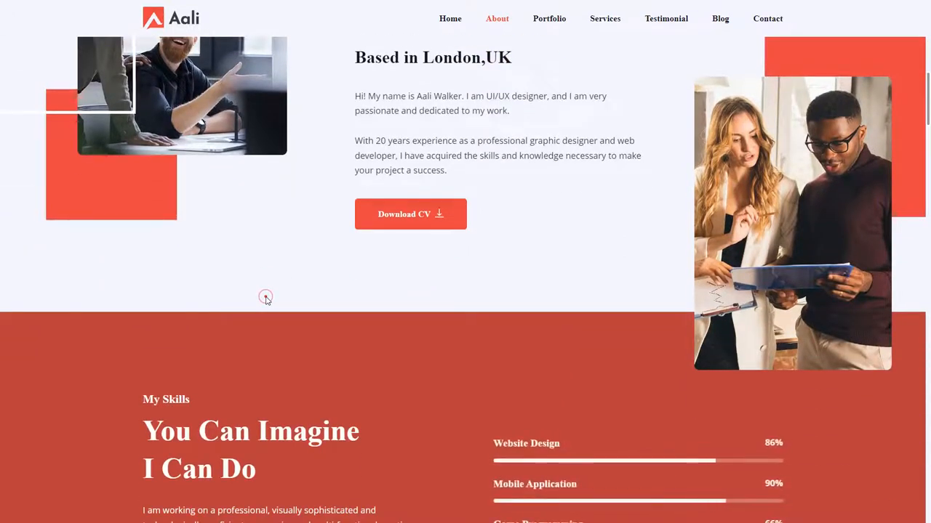
{"action": "scroll", "scroll_direction": "down", "scroll_amount": 3}
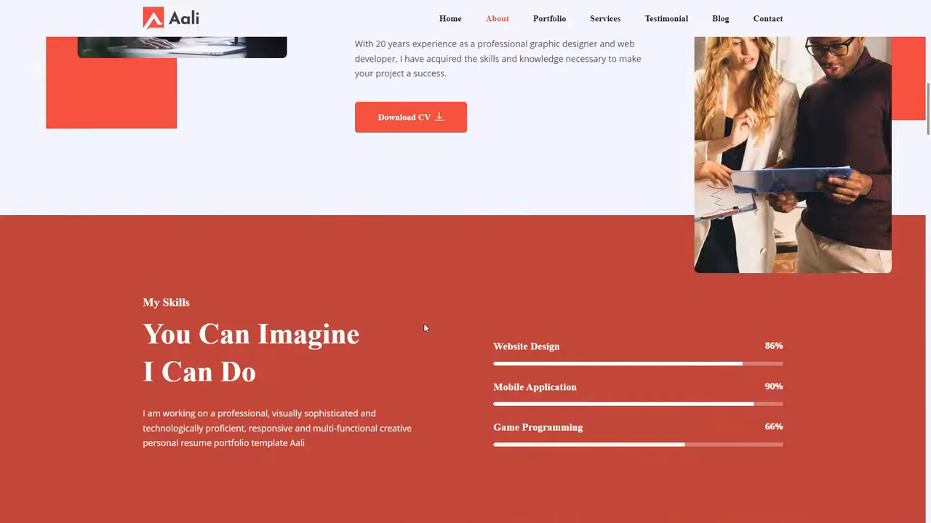
{"action": "scroll", "scroll_direction": "down", "scroll_amount": 3}
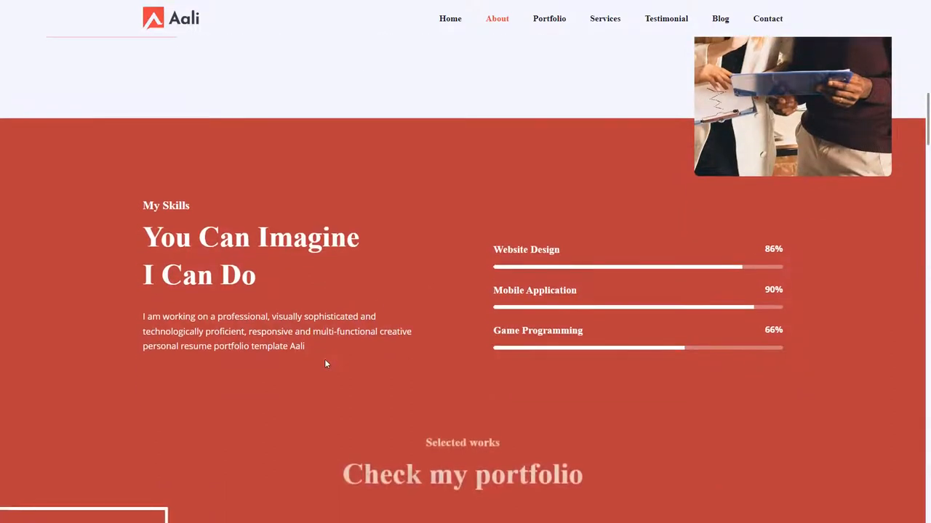
{"action": "scroll", "scroll_direction": "down", "scroll_amount": 3}
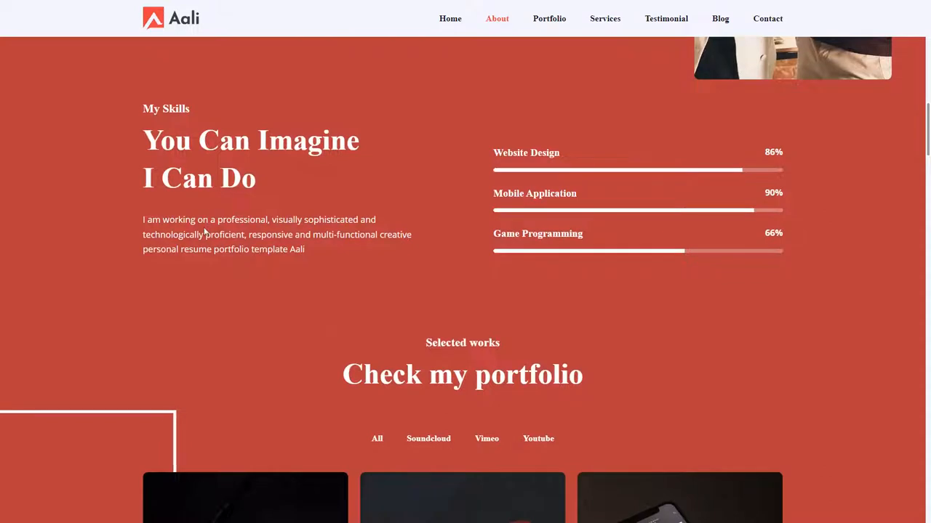
{"action": "scroll", "scroll_direction": "down", "scroll_amount": 3}
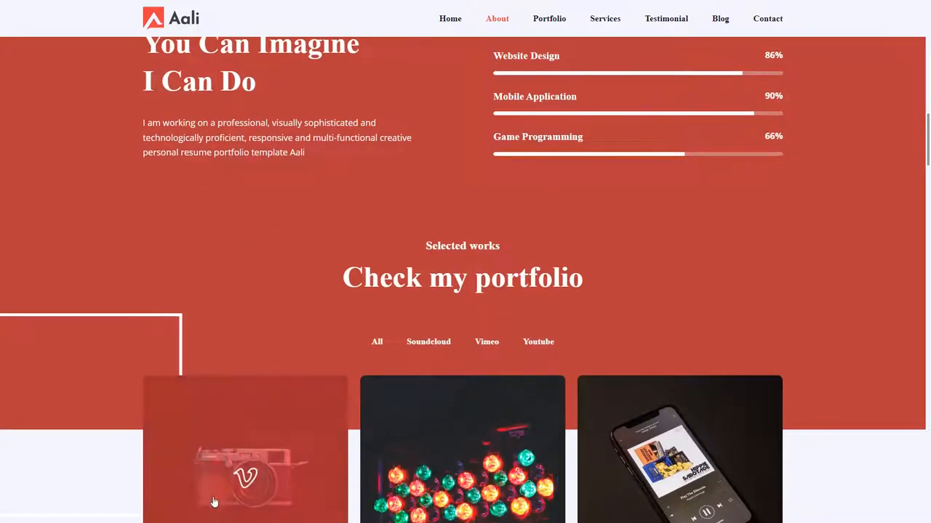
{"action": "scroll", "scroll_direction": "down", "scroll_amount": 3}
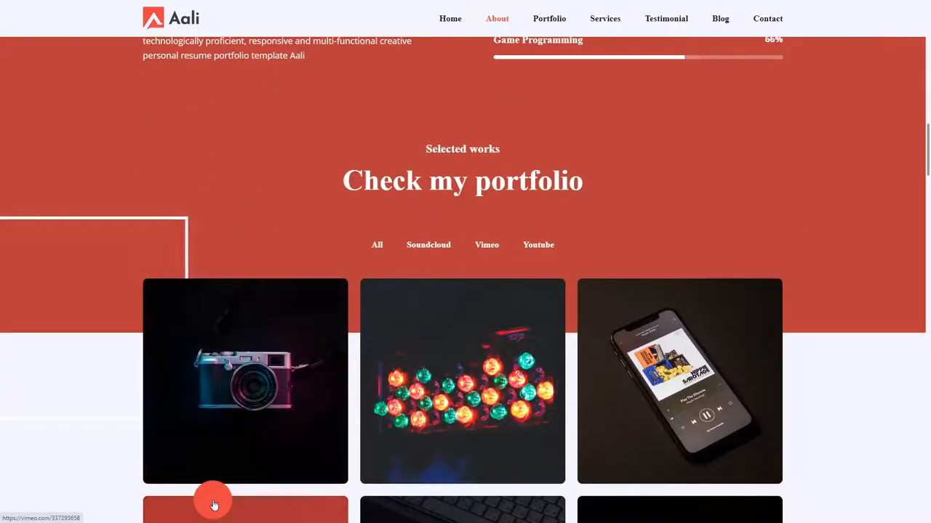
{"action": "scroll", "scroll_direction": "down", "scroll_amount": 3}
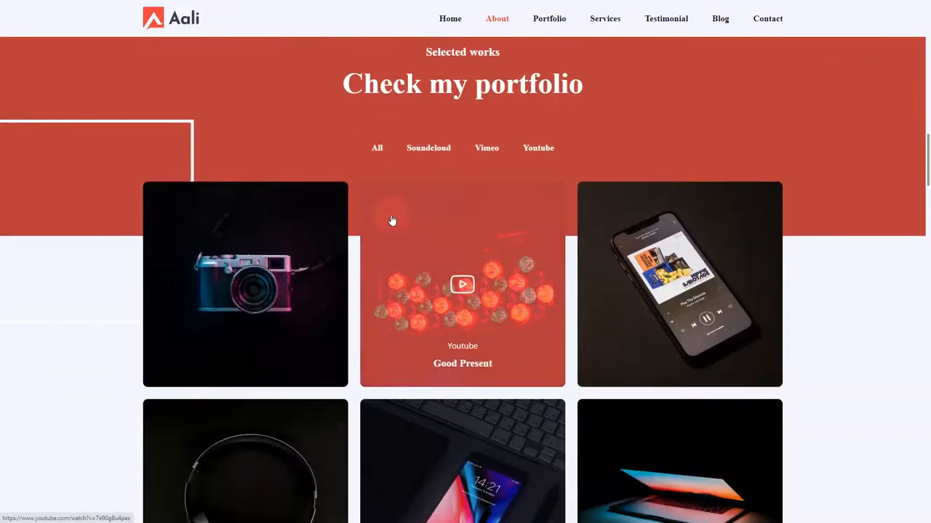
{"action": "scroll", "scroll_direction": "down", "scroll_amount": 3}
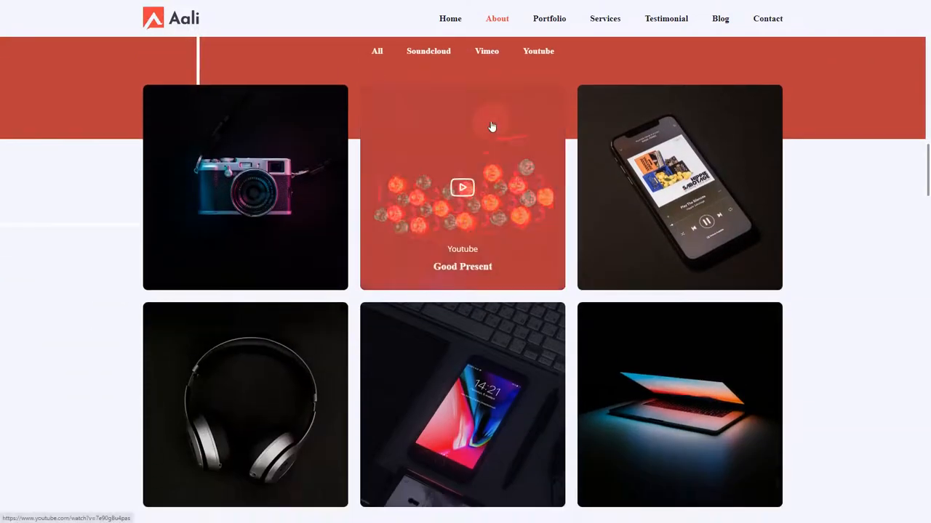
{"action": "scroll", "scroll_direction": "down", "scroll_amount": 3}
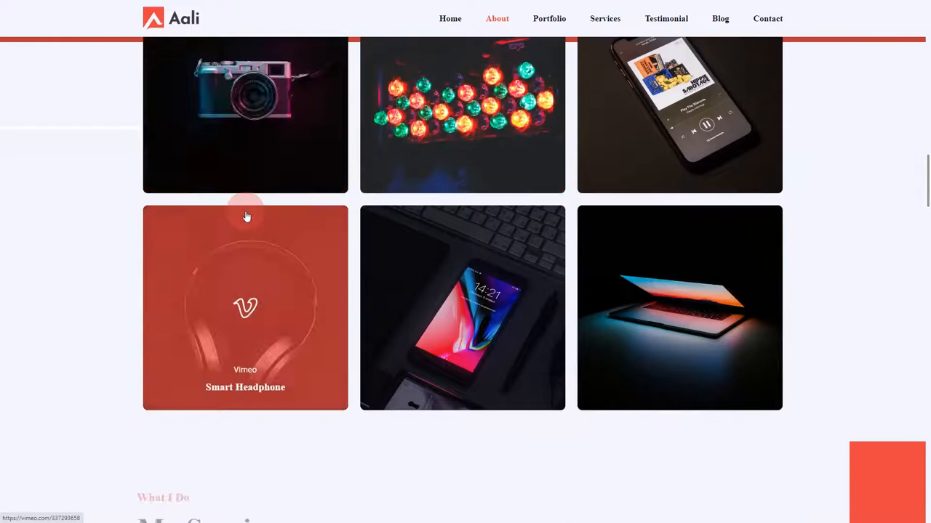
{"action": "scroll", "scroll_direction": "down", "scroll_amount": 3}
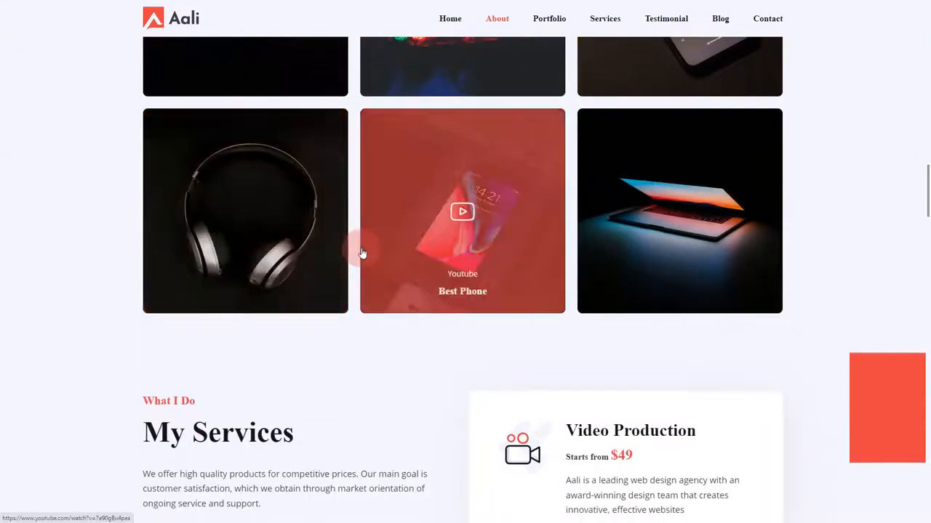
{"action": "scroll", "scroll_direction": "down", "scroll_amount": 3}
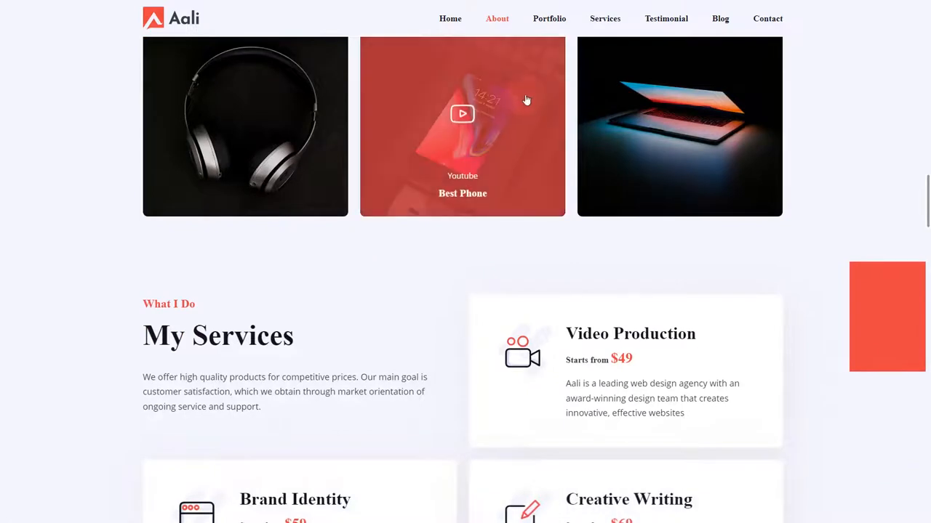
{"action": "scroll", "scroll_direction": "down", "scroll_amount": 3}
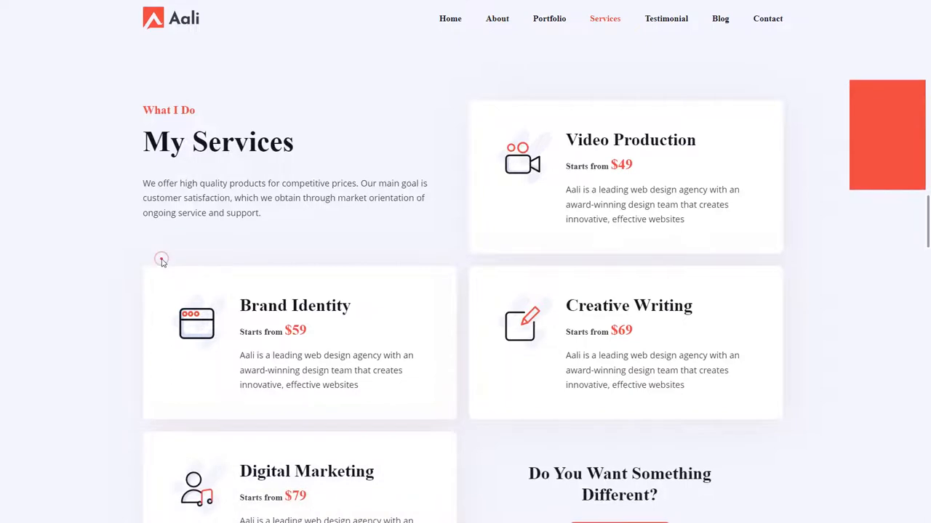
{"action": "scroll", "scroll_direction": "down", "scroll_amount": 3}
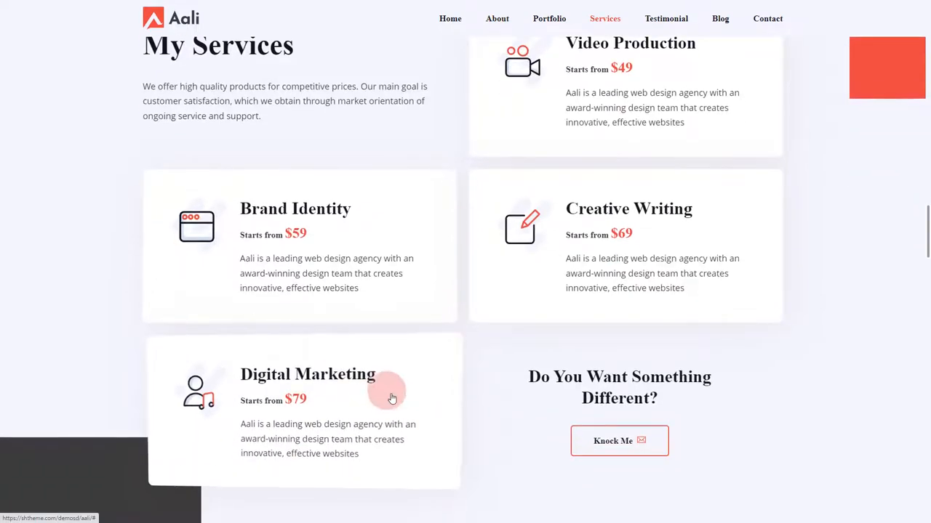
{"action": "scroll", "scroll_direction": "down", "scroll_amount": 3}
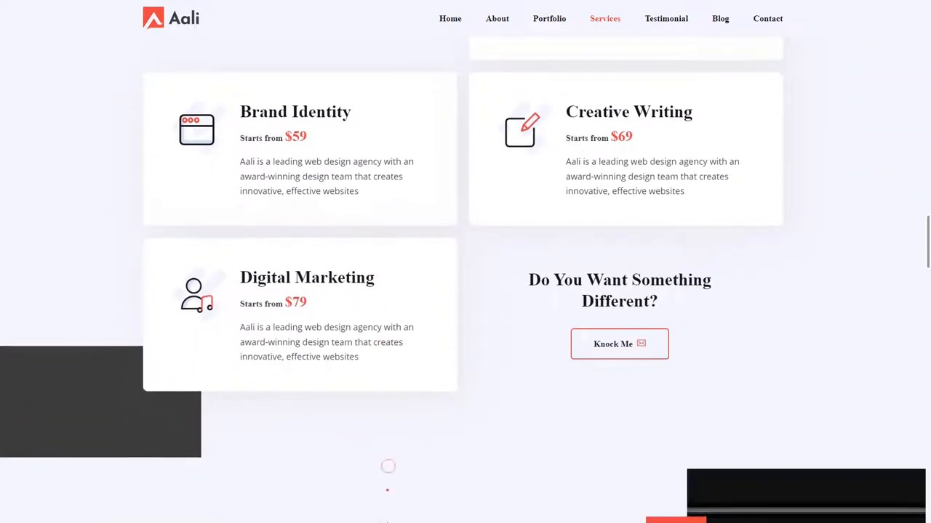
{"action": "scroll", "scroll_direction": "down", "scroll_amount": 3}
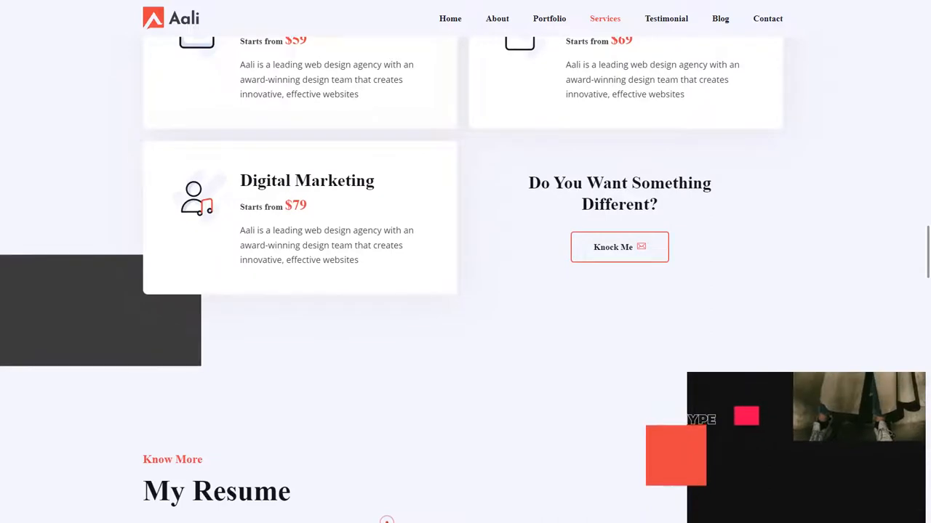
{"action": "scroll", "scroll_direction": "down", "scroll_amount": 3}
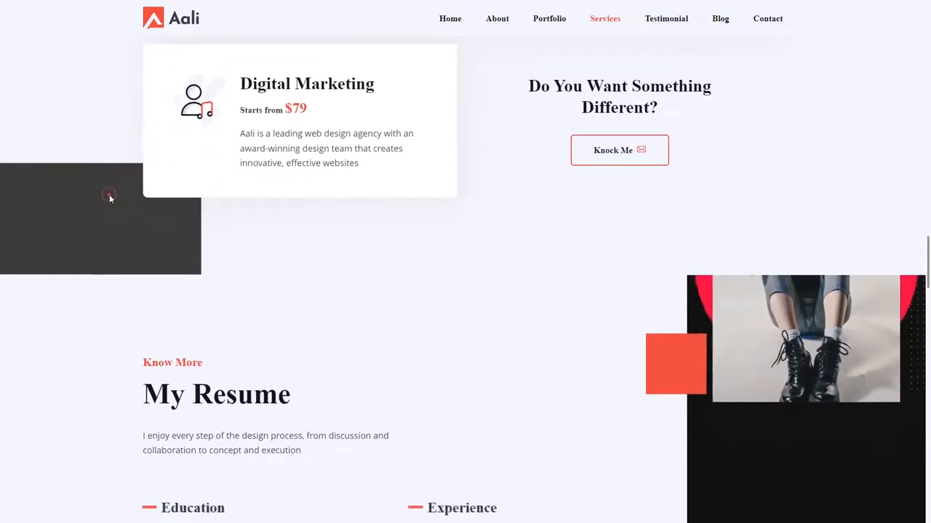
{"action": "scroll", "scroll_direction": "down", "scroll_amount": 3}
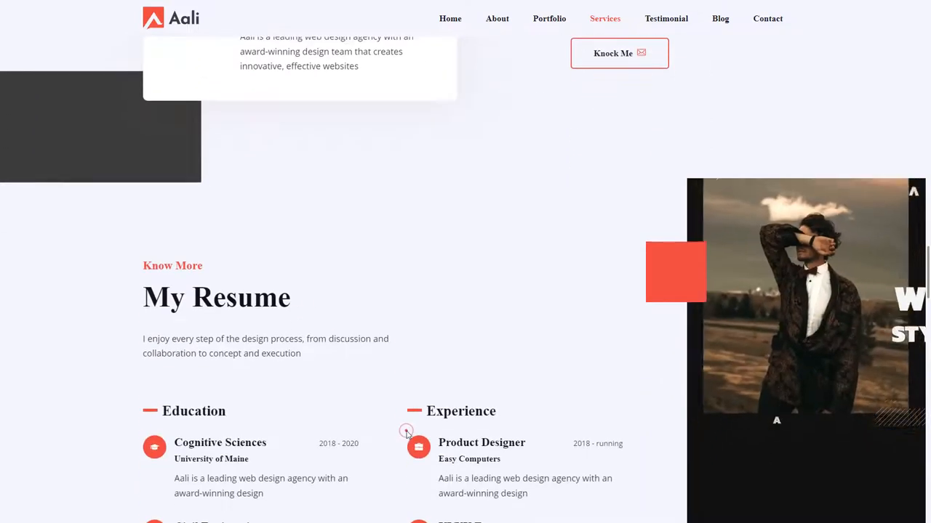
{"action": "scroll", "scroll_direction": "down", "scroll_amount": 3}
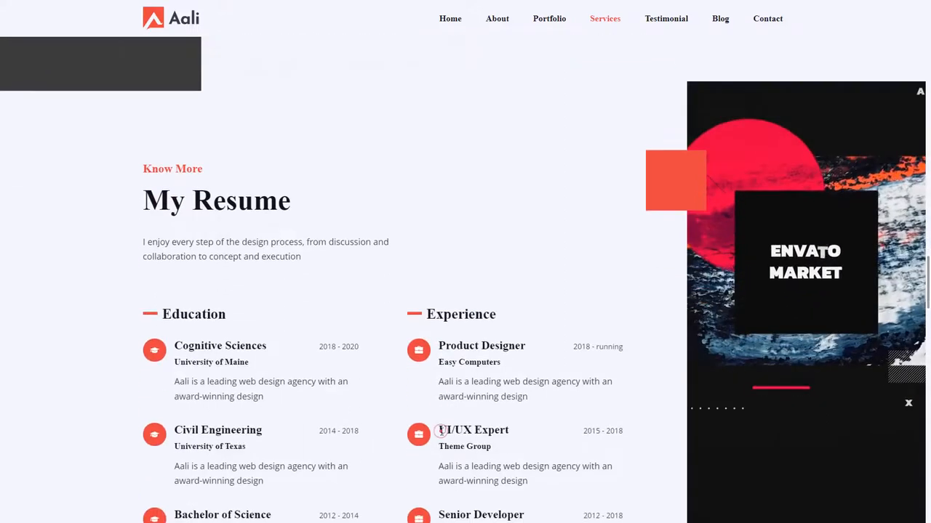